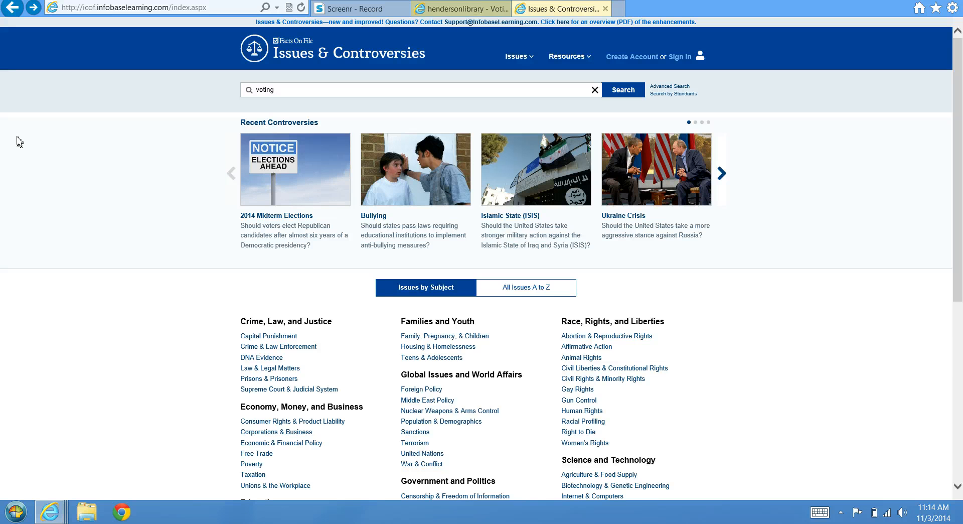
# Step: Scroll the home page down to the Issues by Subject tab list
pyautogui.scroll(-3)
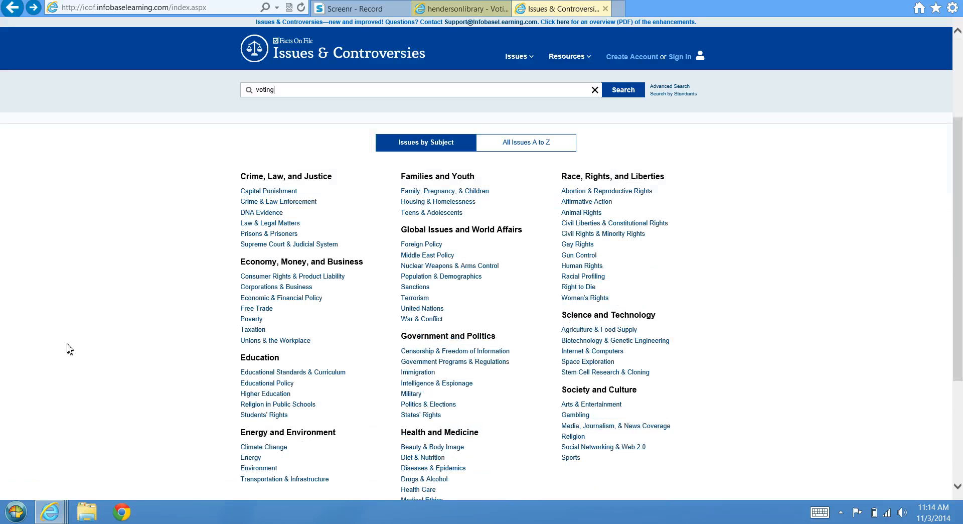
pyautogui.moveTo(697, 310)
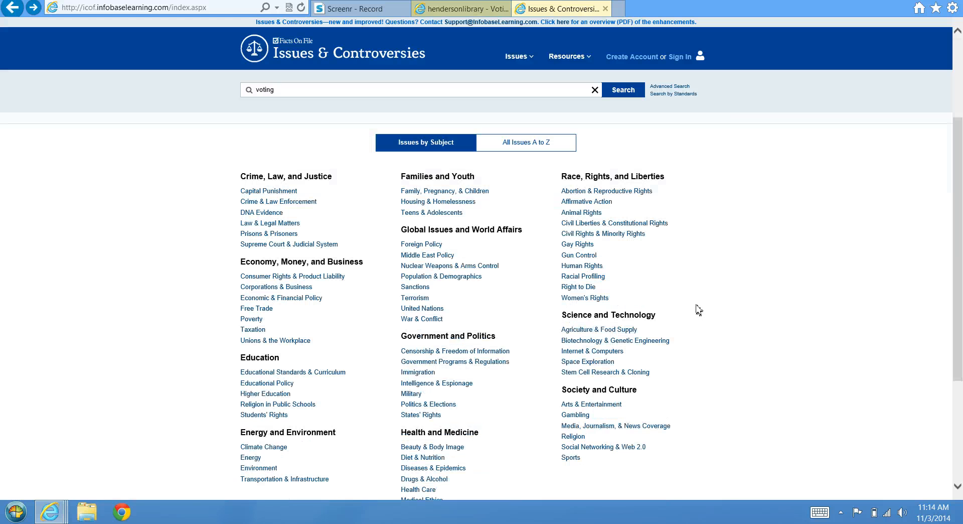
pyautogui.moveTo(693, 325)
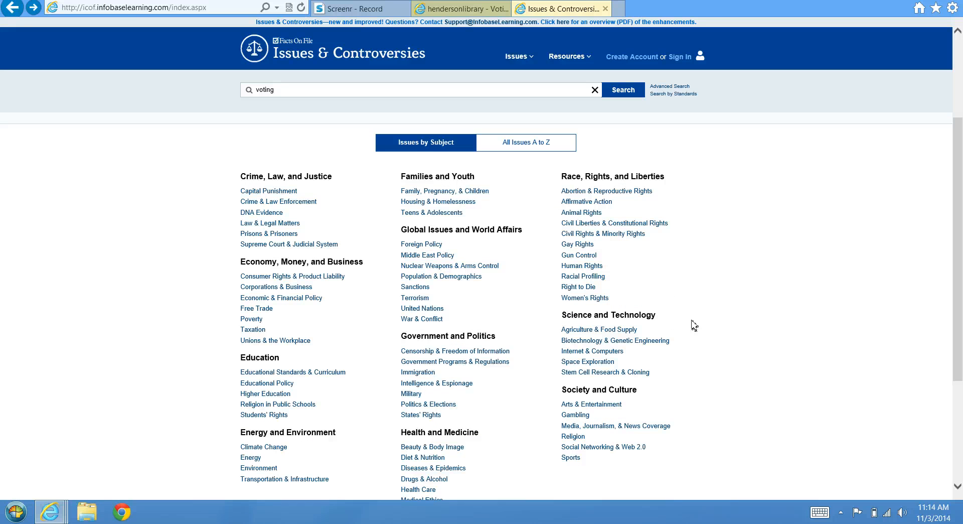
pyautogui.moveTo(370, 296)
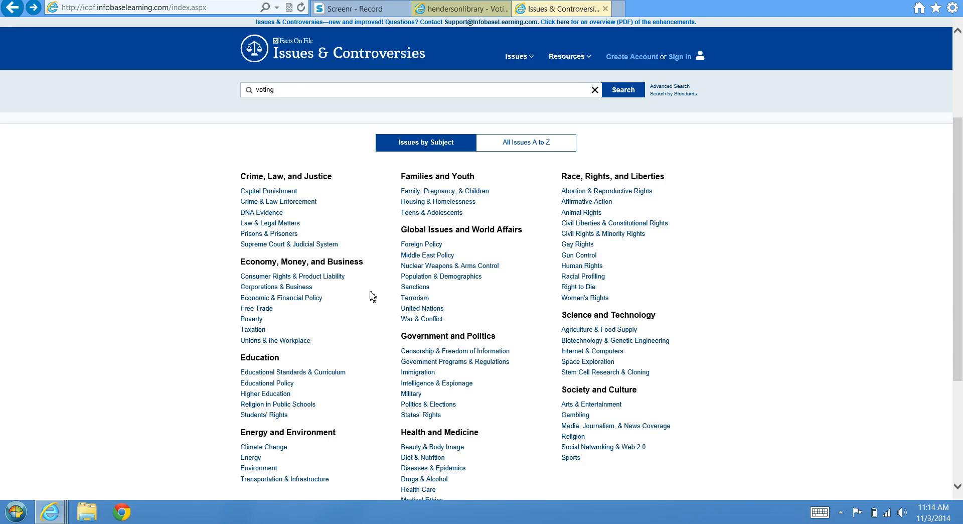
pyautogui.moveTo(423, 398)
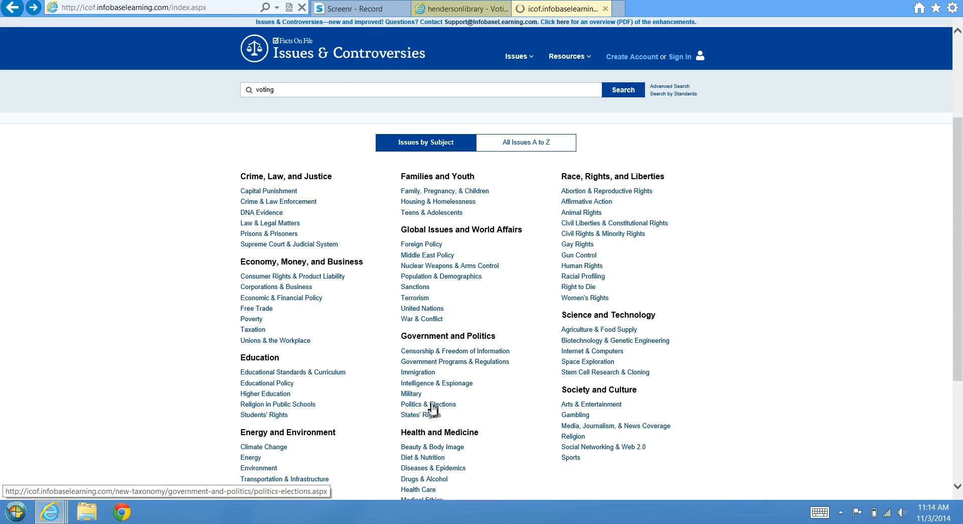
# Step: Open Politics & Elections and scroll through its list of debated issues
pyautogui.click(428, 404)
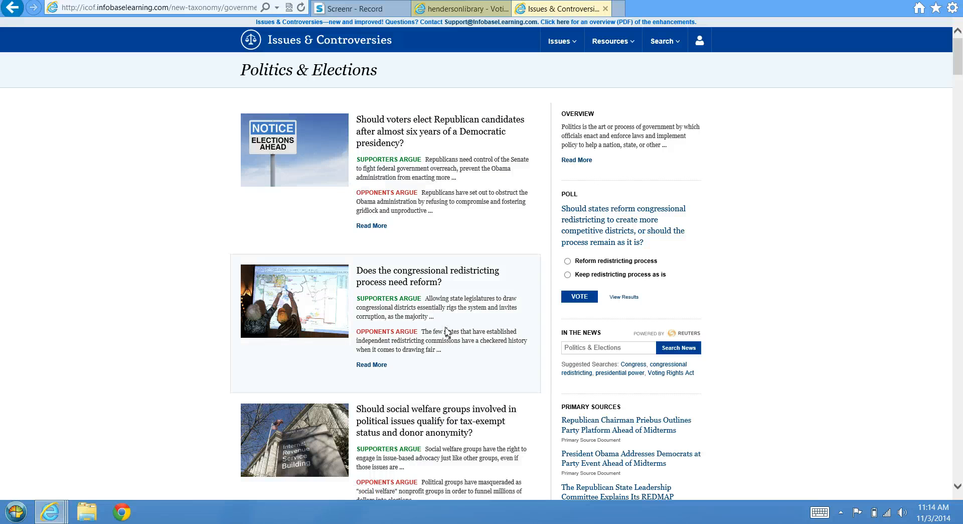
pyautogui.scroll(-3)
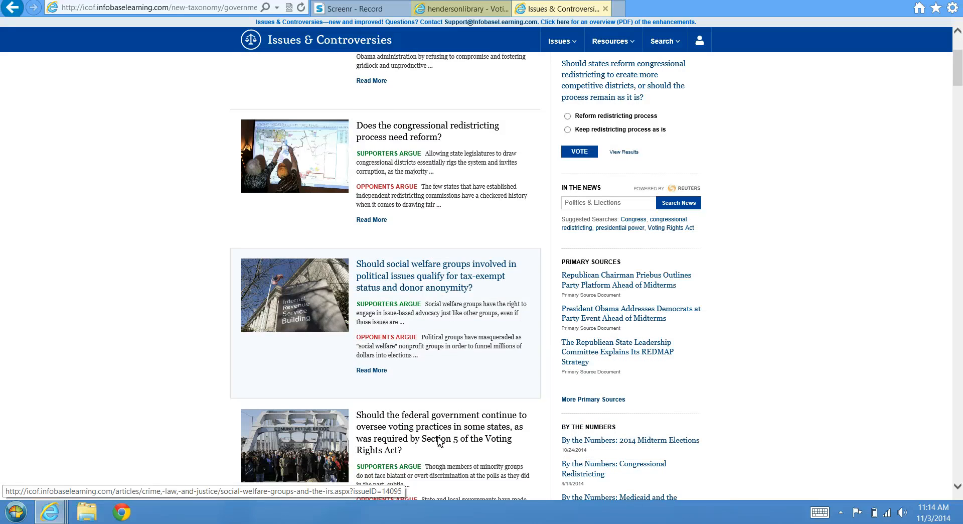
pyautogui.scroll(3)
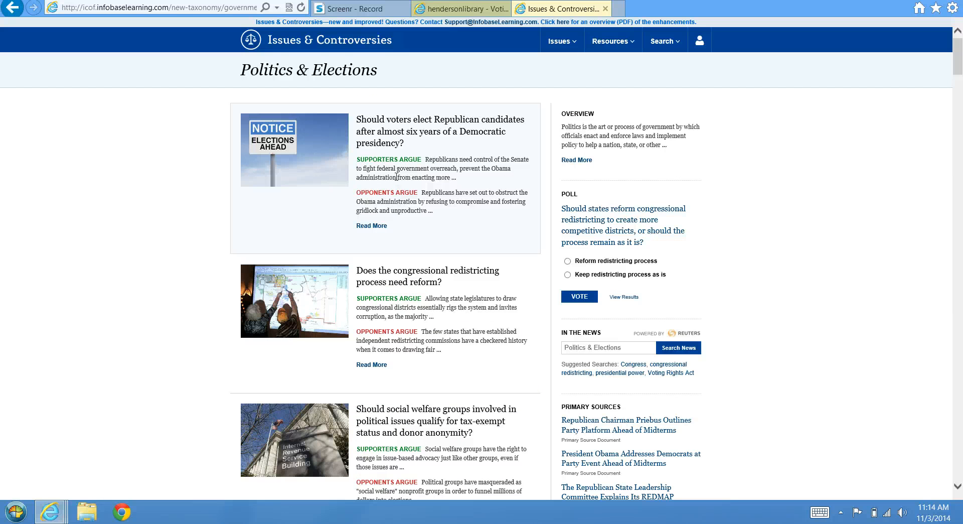
# Step: Open 'Should voters elect Republican candidates…' and read down to Citation Information
pyautogui.click(440, 131)
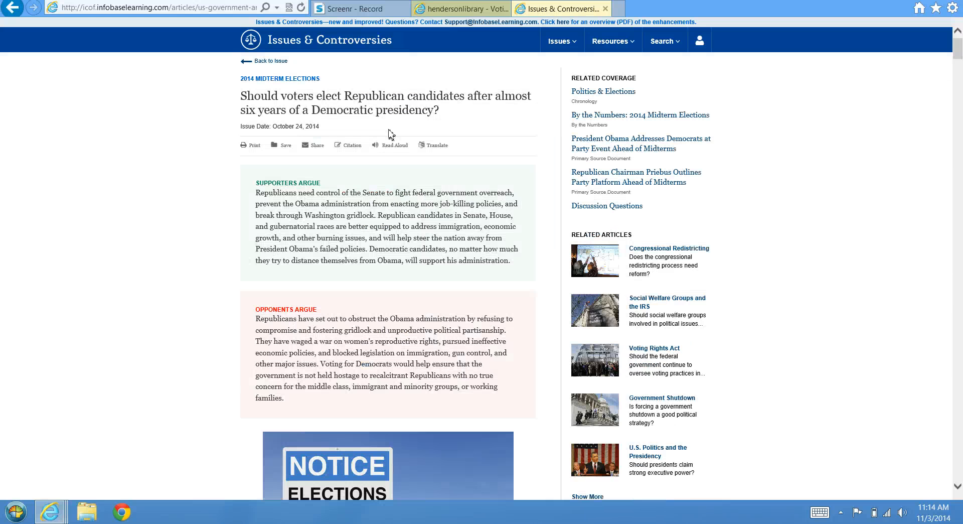
pyautogui.moveTo(137, 338)
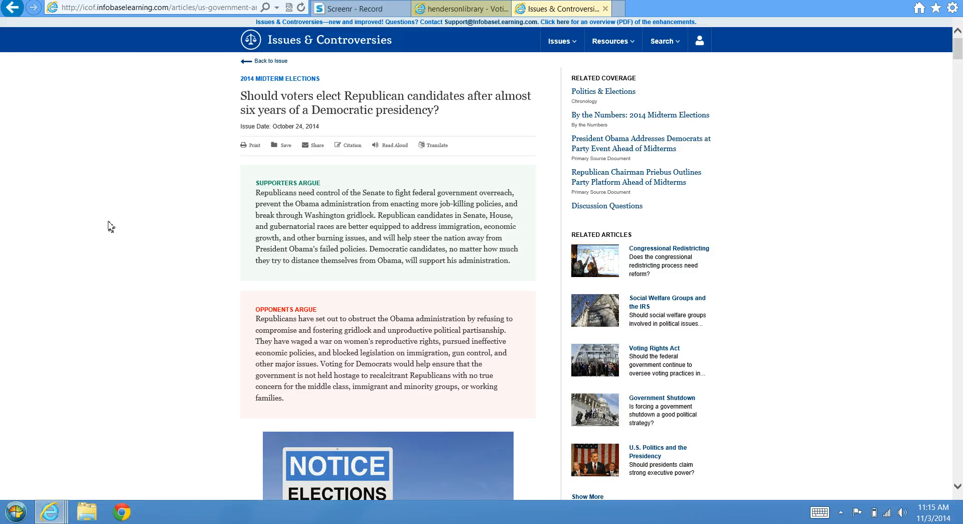
pyautogui.scroll(-3)
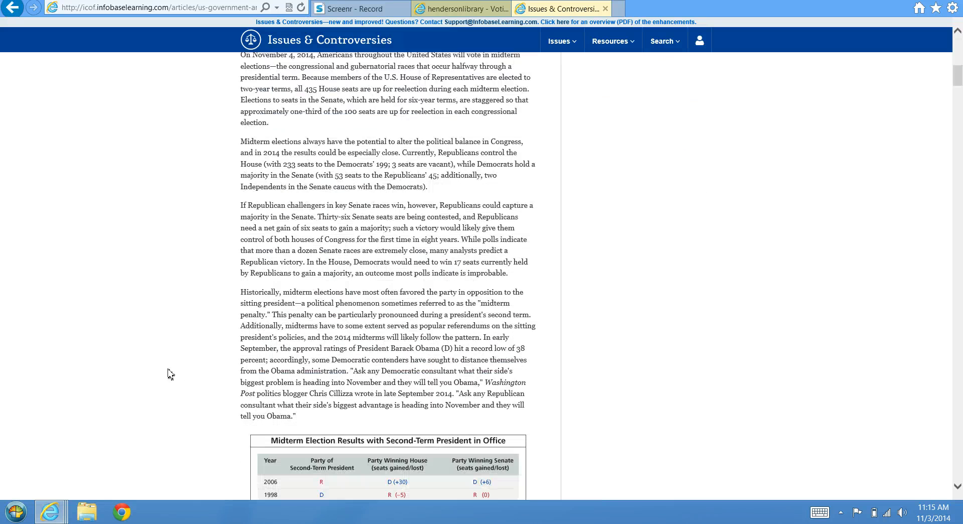
pyautogui.scroll(-3)
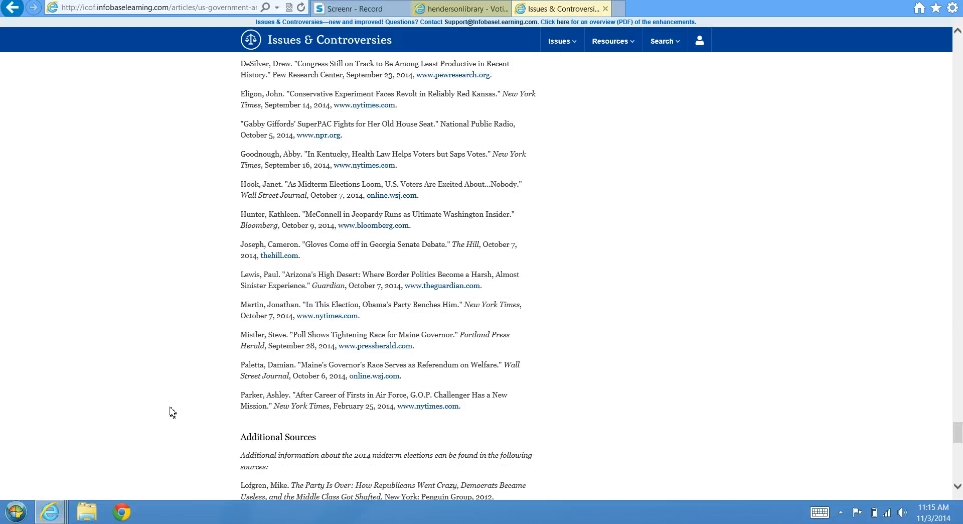
pyautogui.scroll(-3)
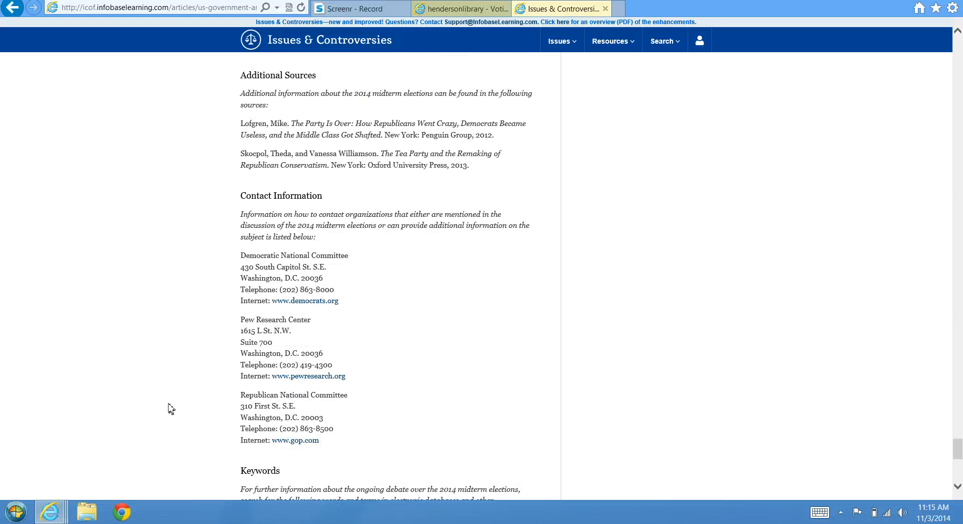
pyautogui.scroll(-3)
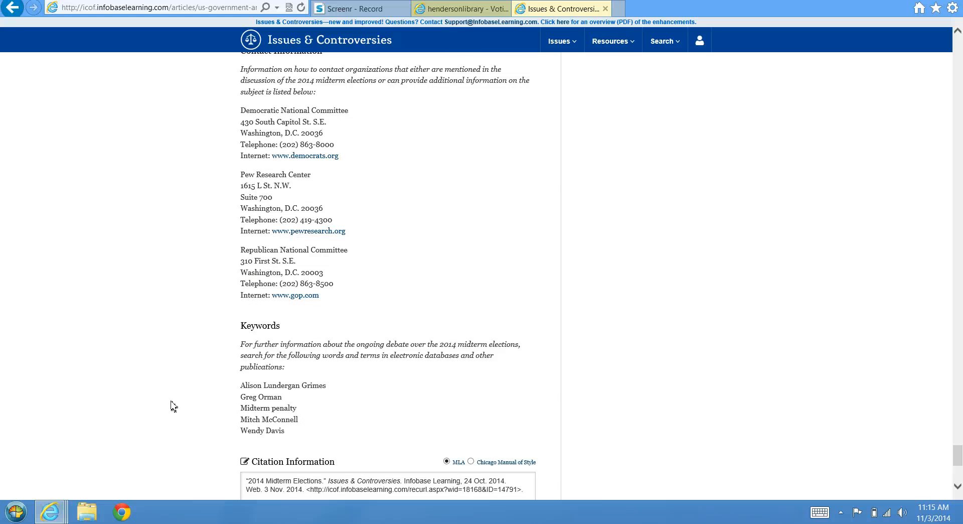
pyautogui.scroll(-3)
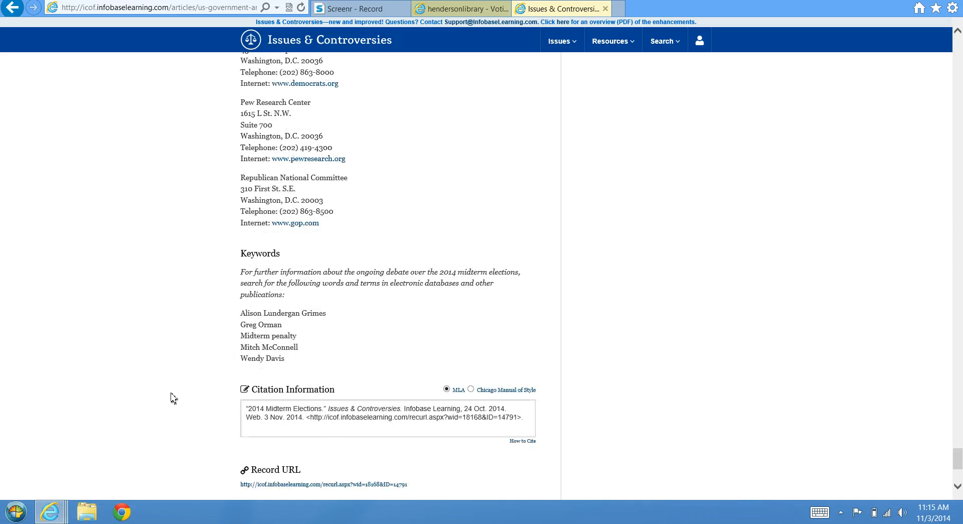
pyautogui.moveTo(208, 422)
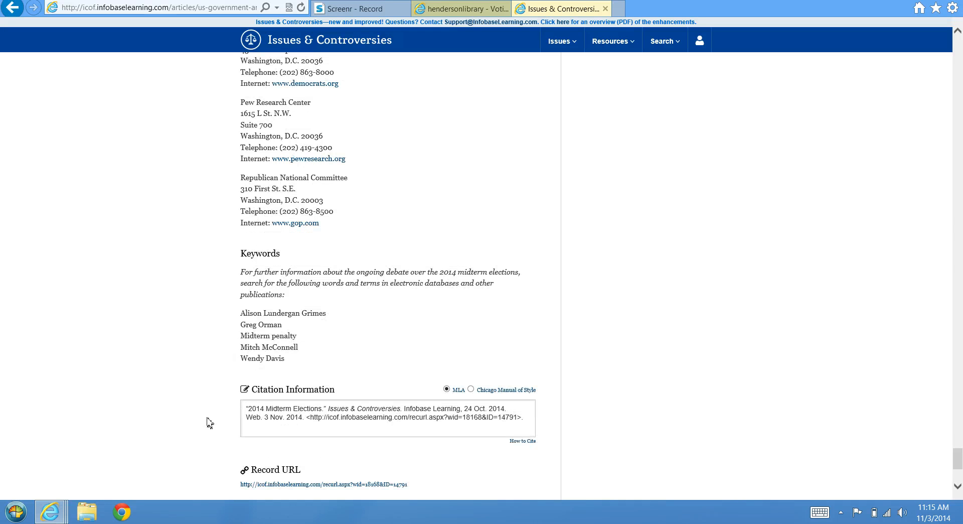
pyautogui.scroll(3)
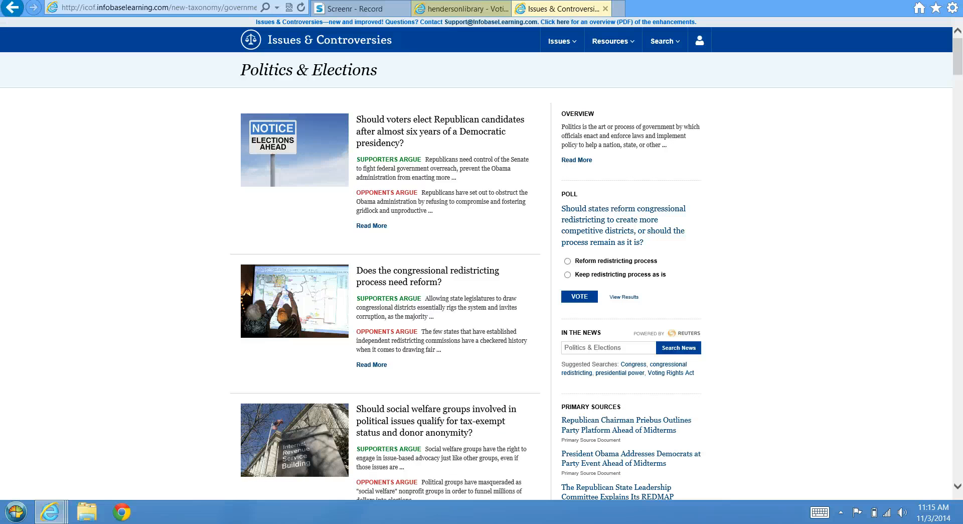
pyautogui.moveTo(277, 55)
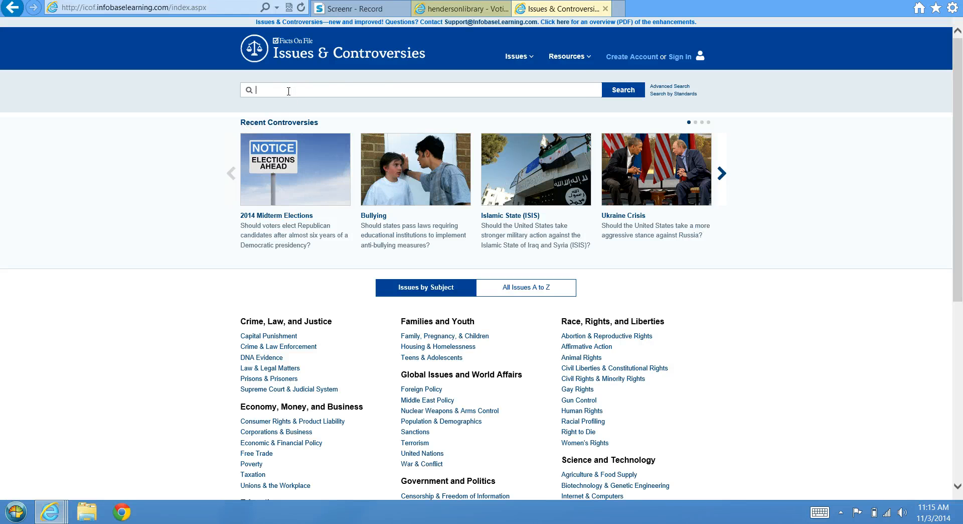
# Step: Search the database for 'voting', bringing up 434 results
pyautogui.write('voti')
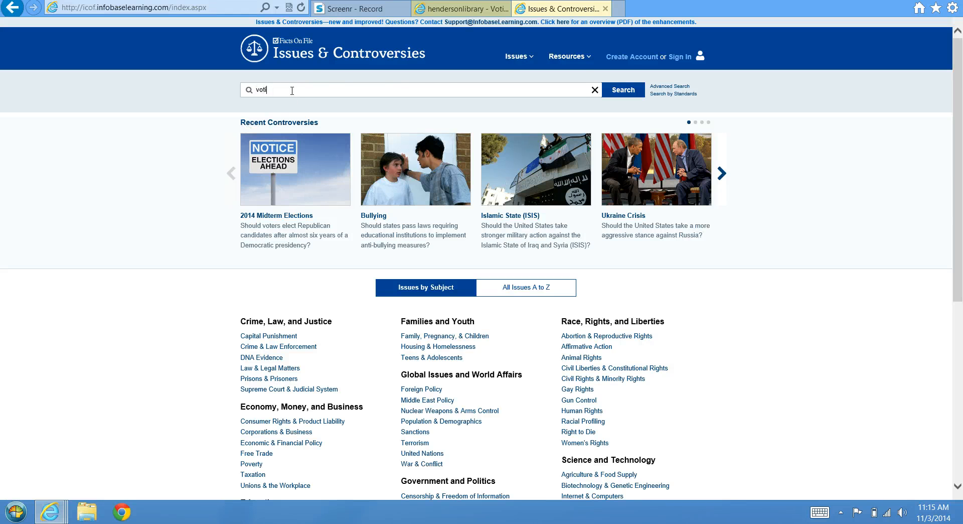
pyautogui.write('ng')
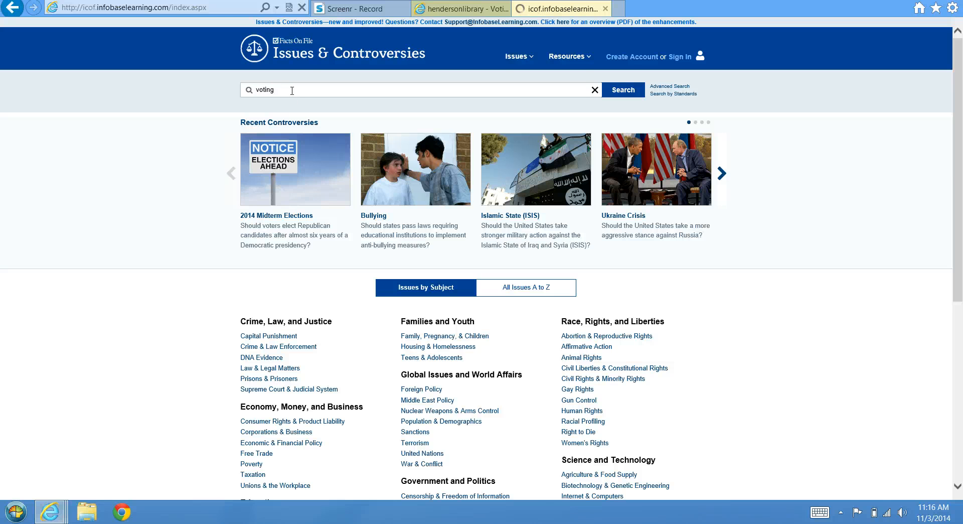
pyautogui.click(622, 90)
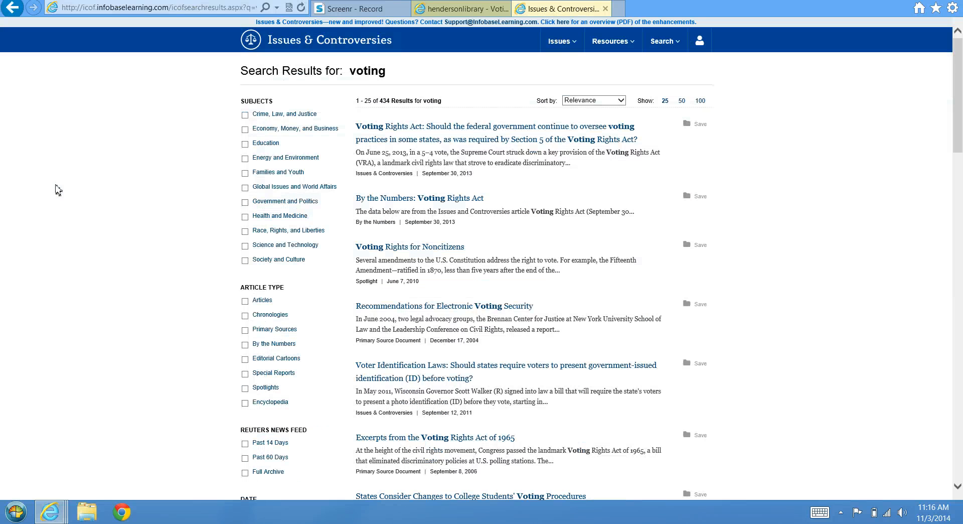
pyautogui.moveTo(55, 285)
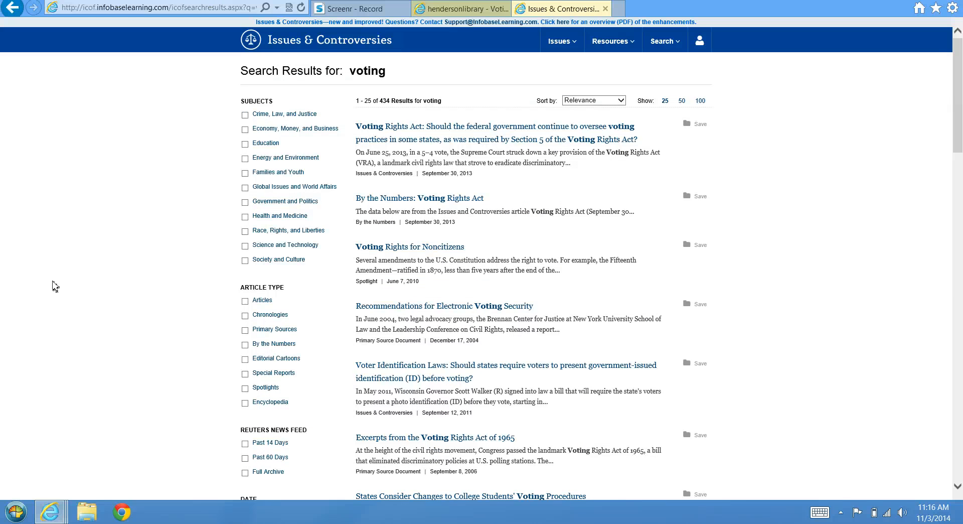
pyautogui.moveTo(49, 282)
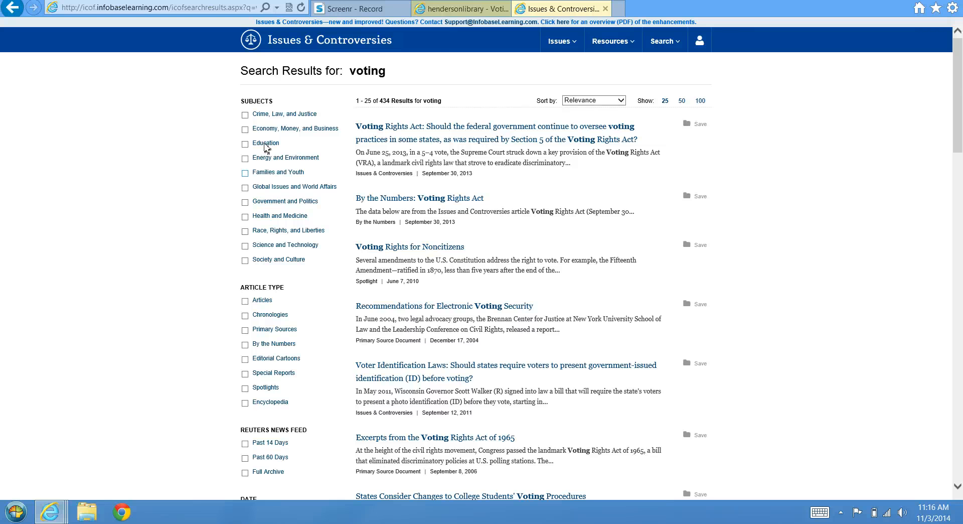
pyautogui.scroll(-3)
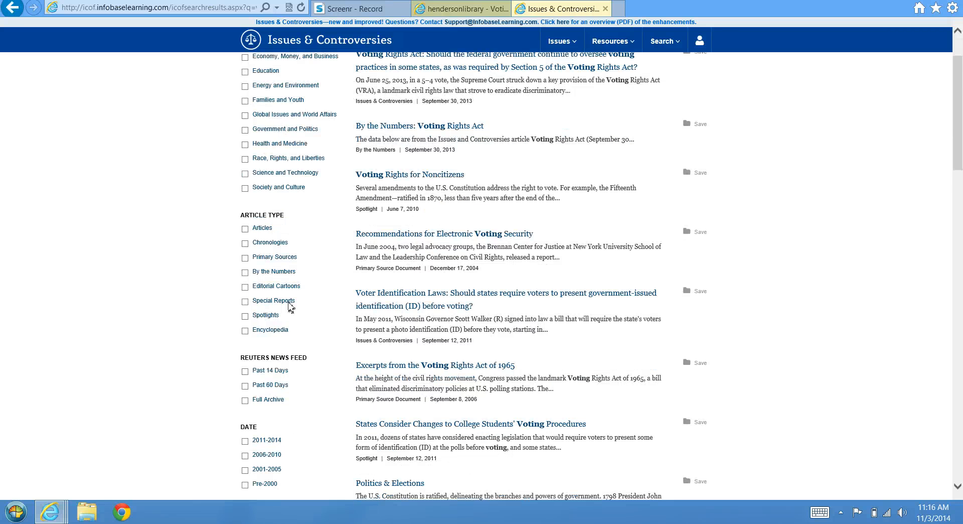
pyautogui.scroll(3)
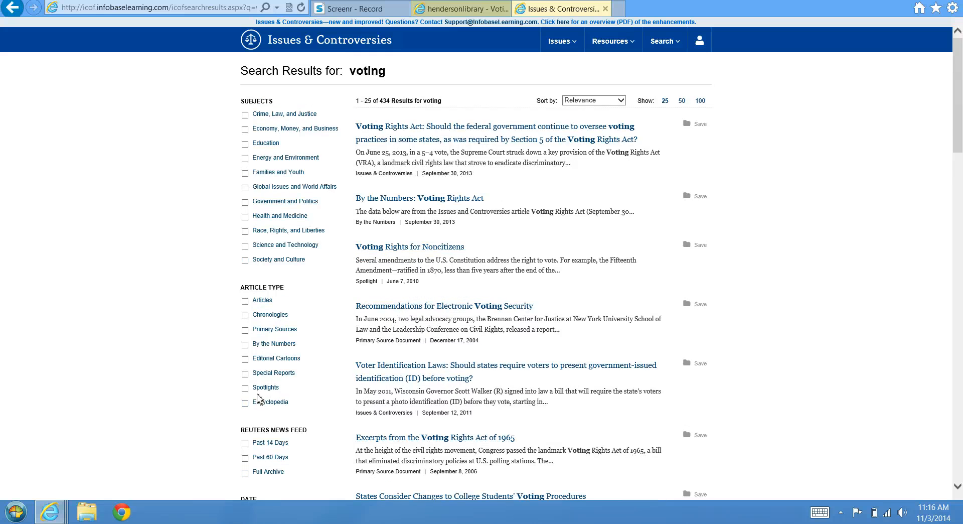
pyautogui.moveTo(416, 143)
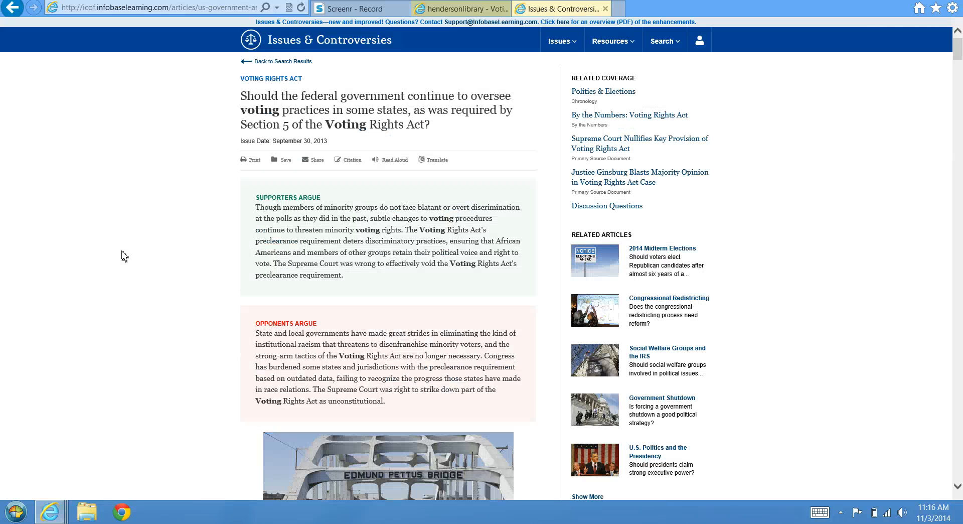
pyautogui.moveTo(211, 245)
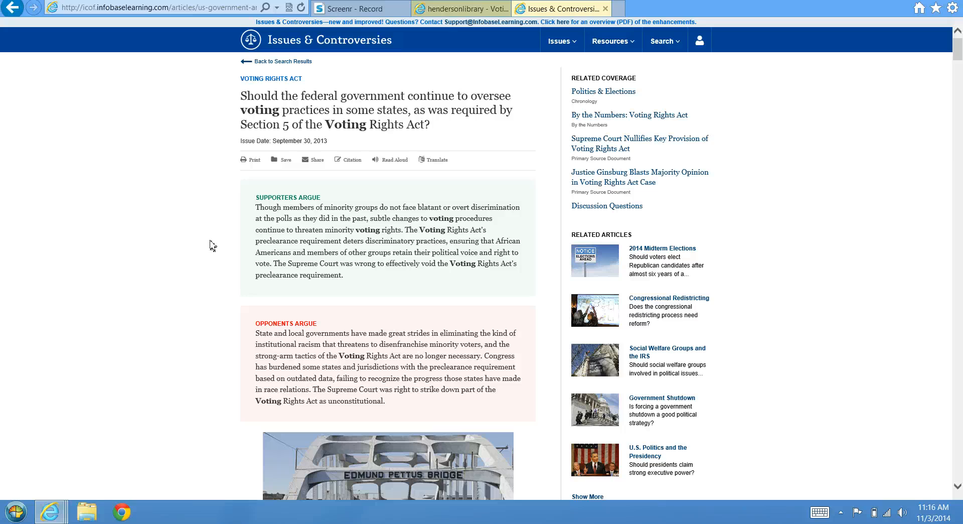
pyautogui.moveTo(172, 364)
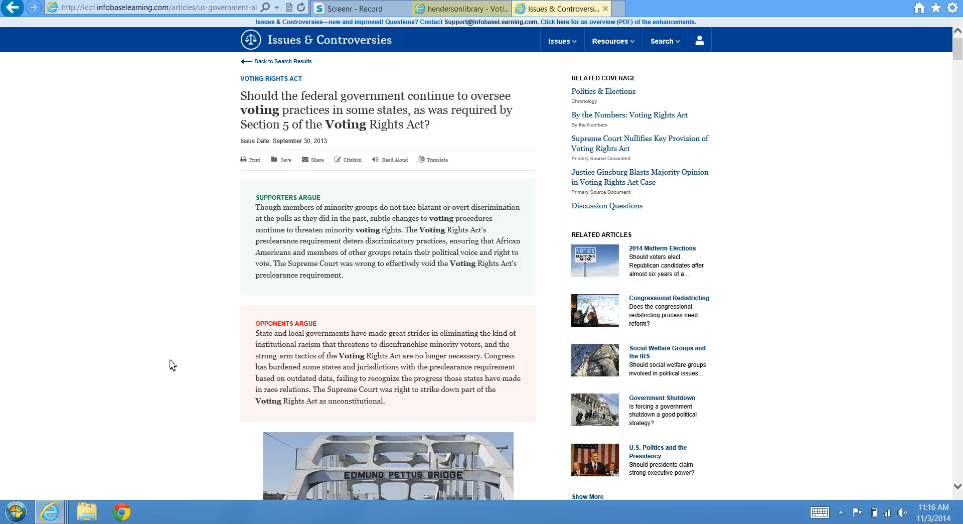
# Step: Scroll through the Voting Rights Act debate article and back up
pyautogui.scroll(-3)
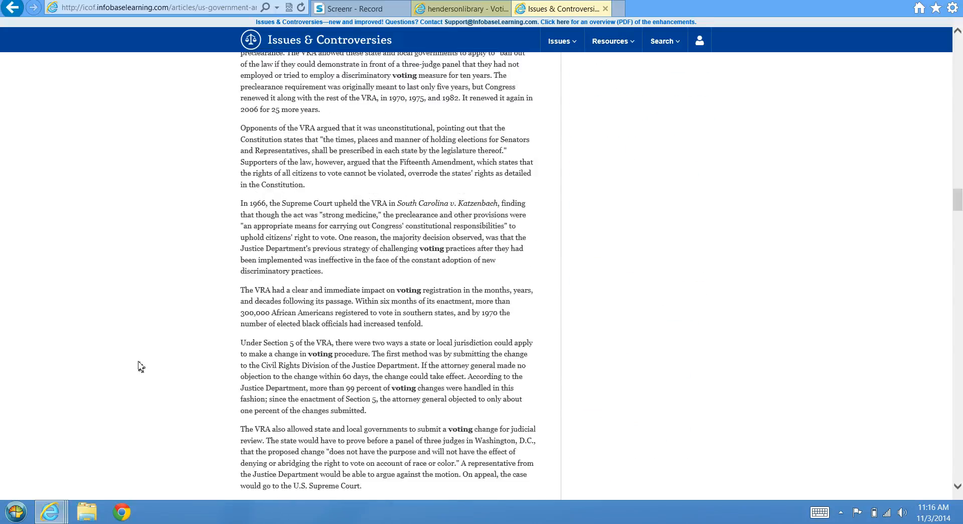
pyautogui.scroll(-3)
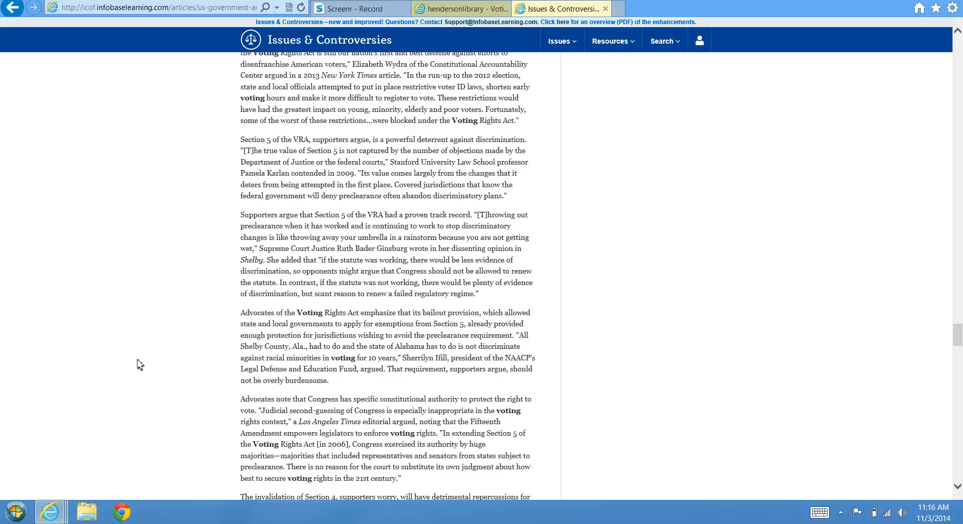
pyautogui.scroll(-3)
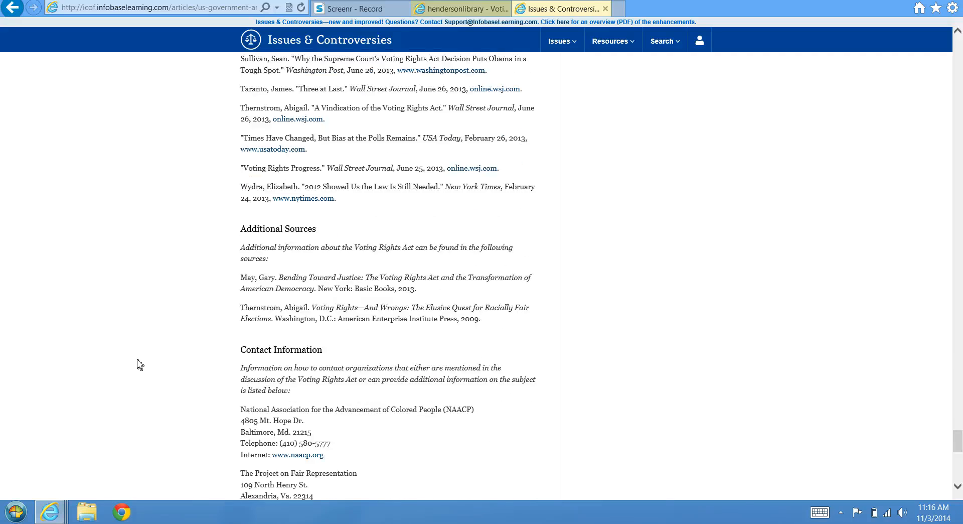
pyautogui.scroll(-3)
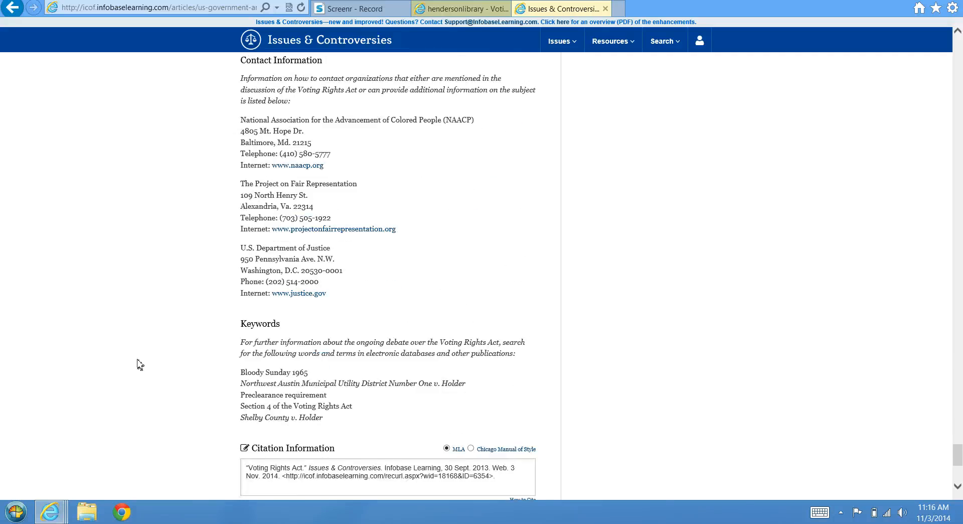
pyautogui.scroll(3)
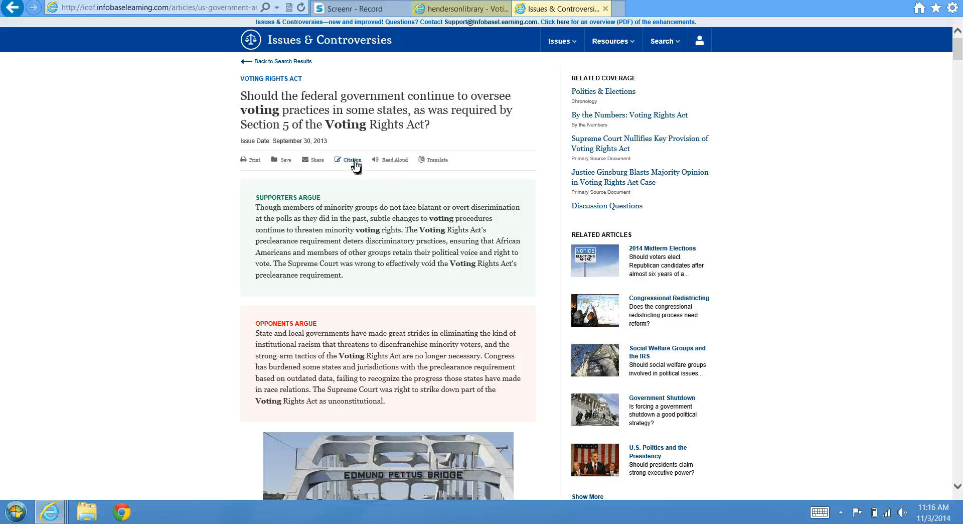
pyautogui.moveTo(294, 65)
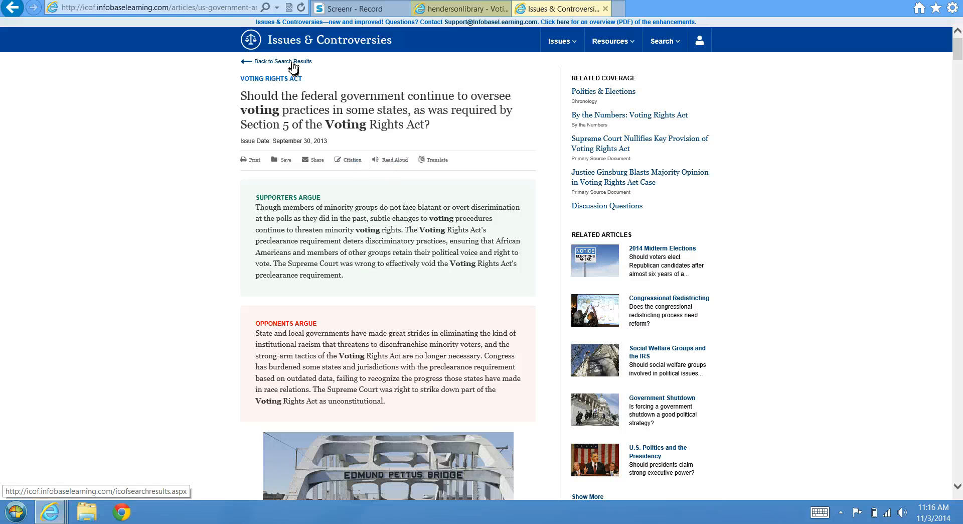